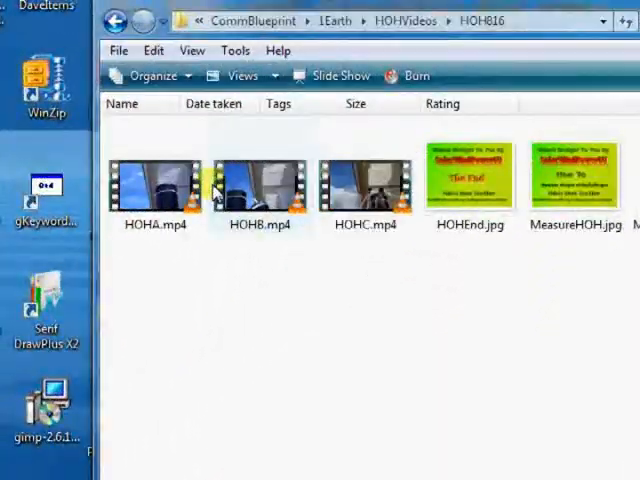
Step: Browse the folder and settle on the HOHA.mp4 clip as the source video
left_click(260, 180)
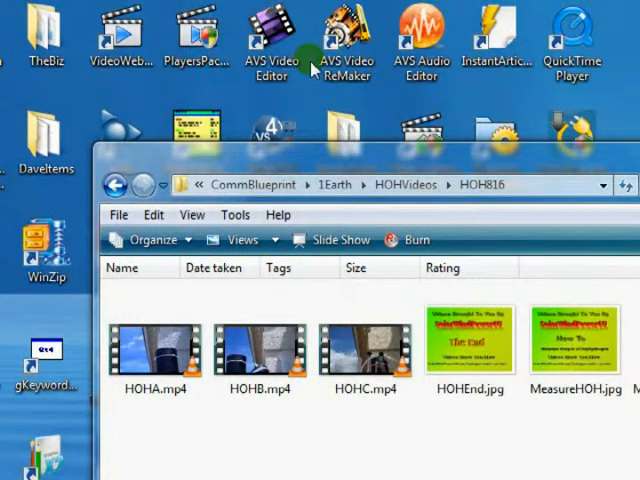
left_click(272, 40)
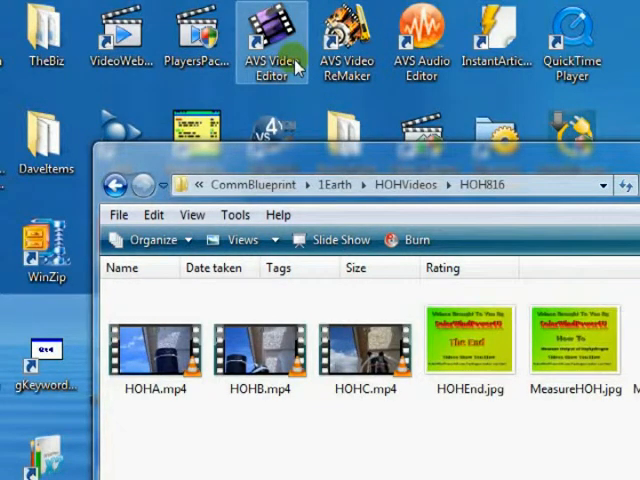
mouse_move(348, 40)
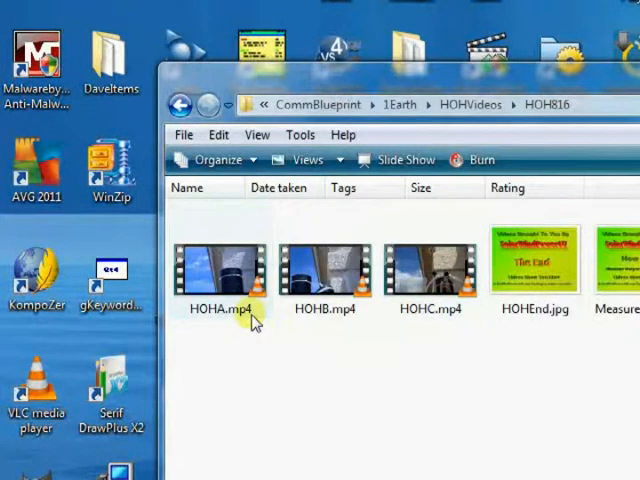
left_click(220, 270)
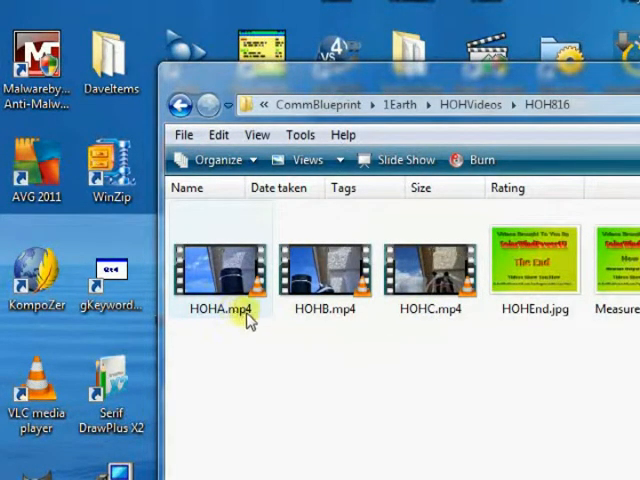
mouse_move(228, 320)
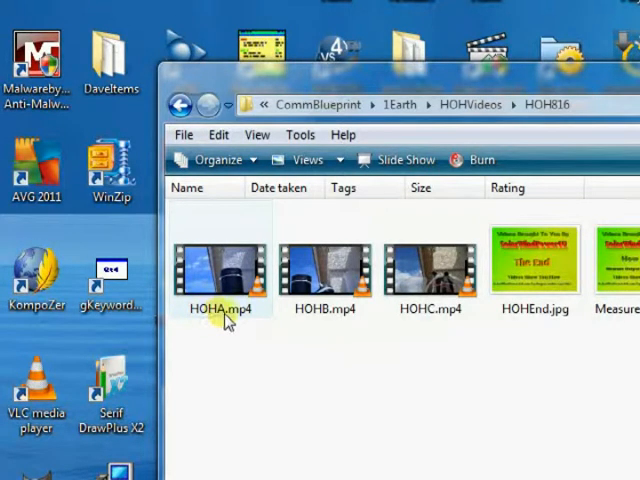
left_click(324, 264)
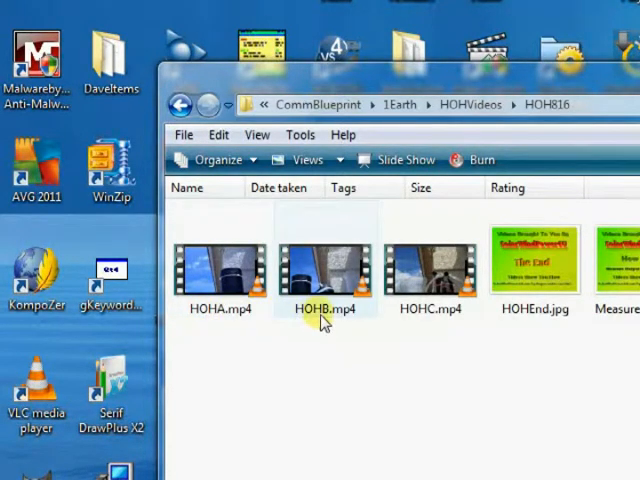
left_click(428, 264)
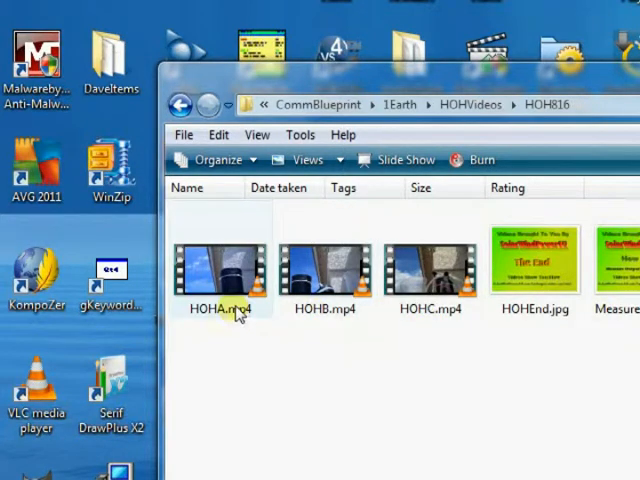
left_click(324, 270)
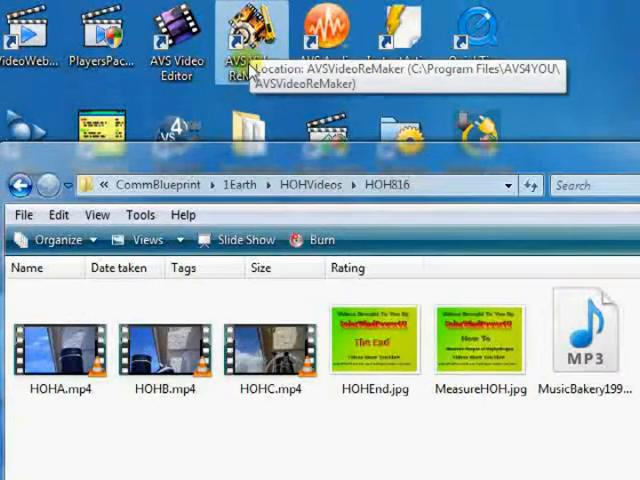
Step: Launch AVS Video ReMaker and import HOHA.mp4 via Add File
double_click(252, 36)
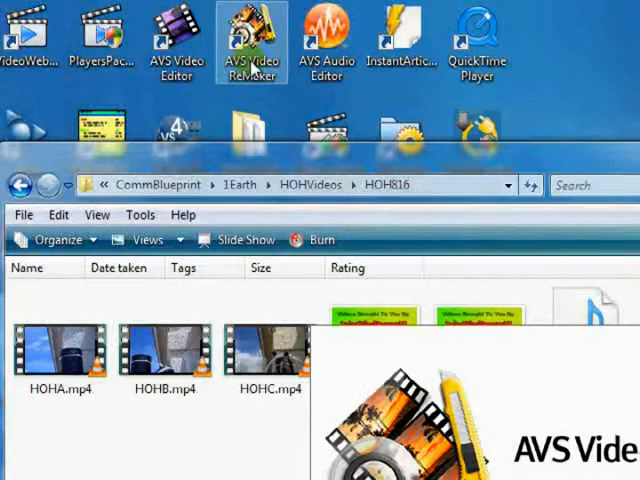
left_click(252, 40)
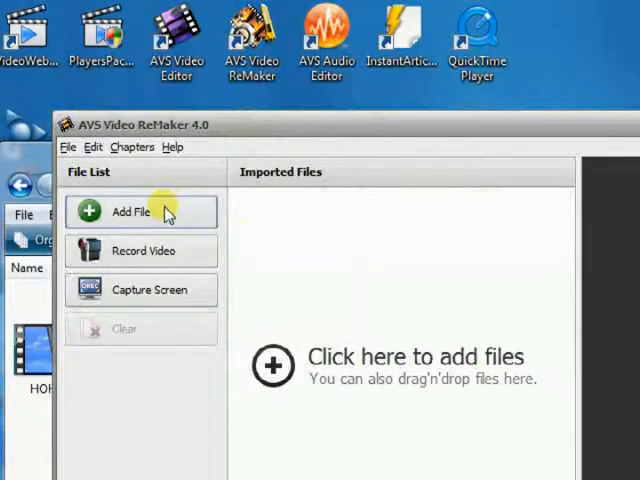
left_click(130, 212)
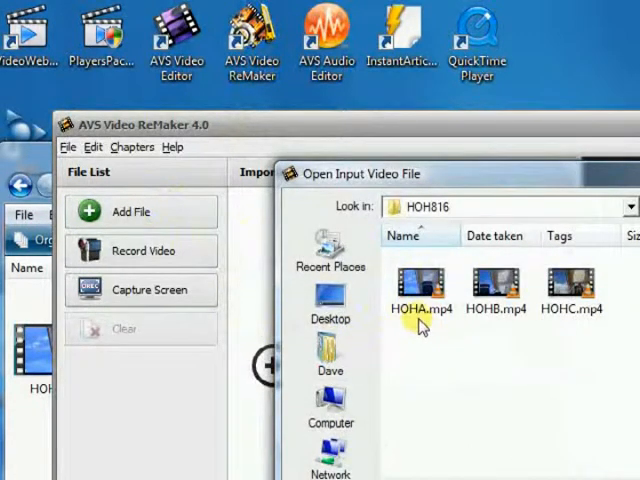
mouse_move(420, 296)
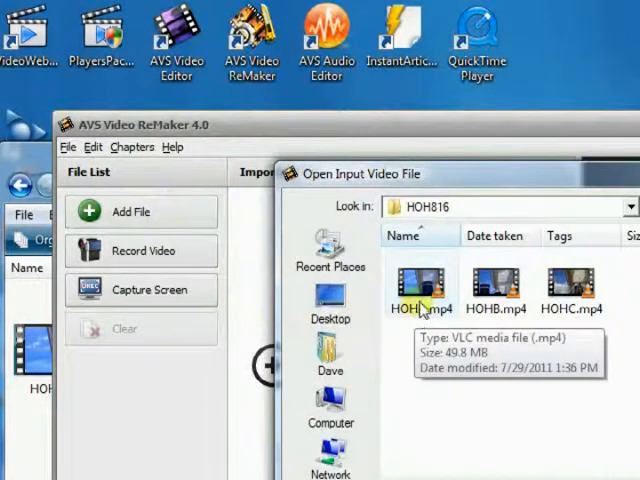
left_click(416, 280)
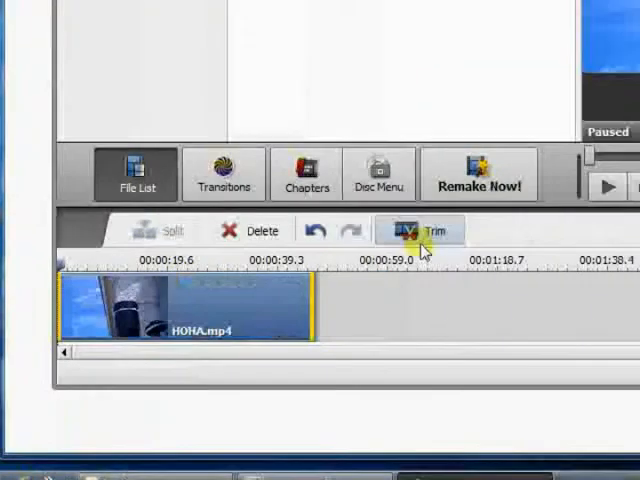
Step: Play HOHA.mp4 to the chosen position and split the clip there
left_click(420, 232)
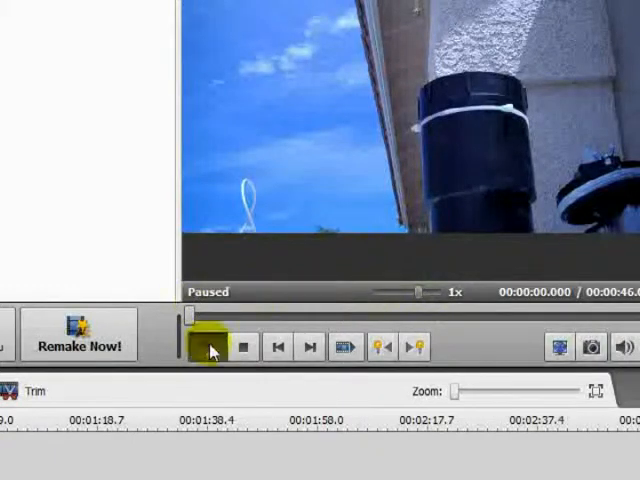
left_click(204, 348)
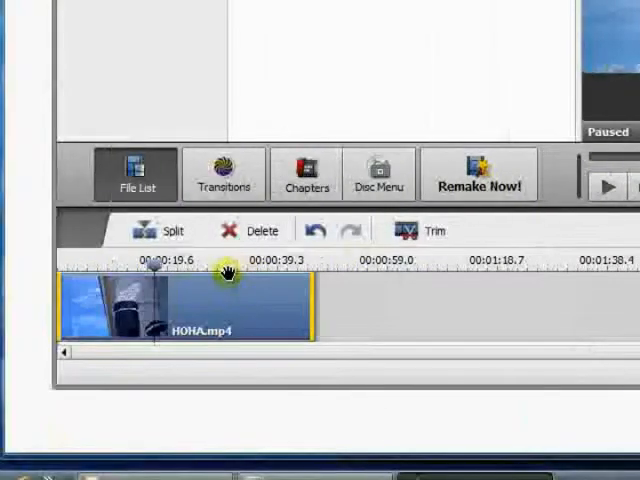
mouse_move(170, 276)
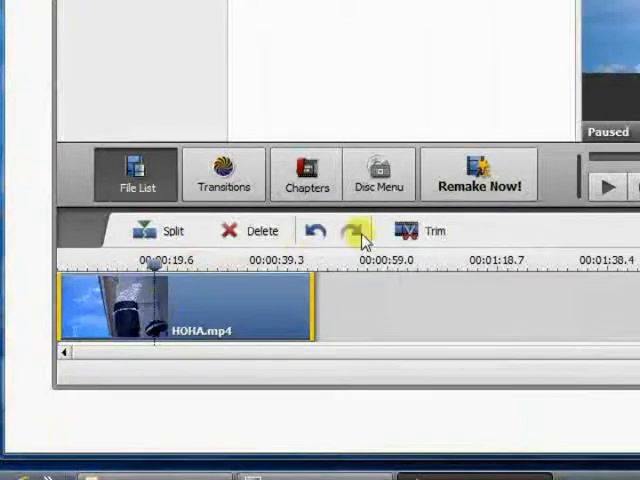
mouse_move(224, 172)
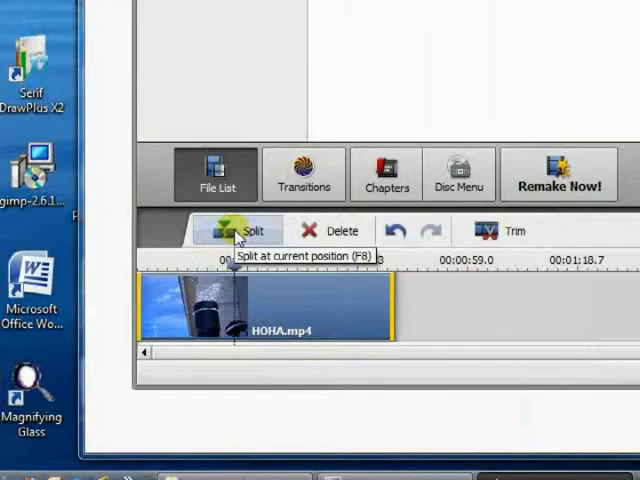
left_click(240, 232)
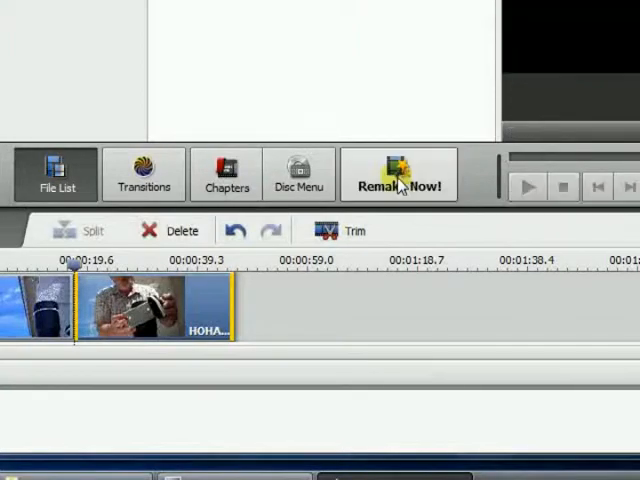
Step: Remake with name HOHA, each clip saved to its own AVI file with PCM audio
left_click(400, 176)
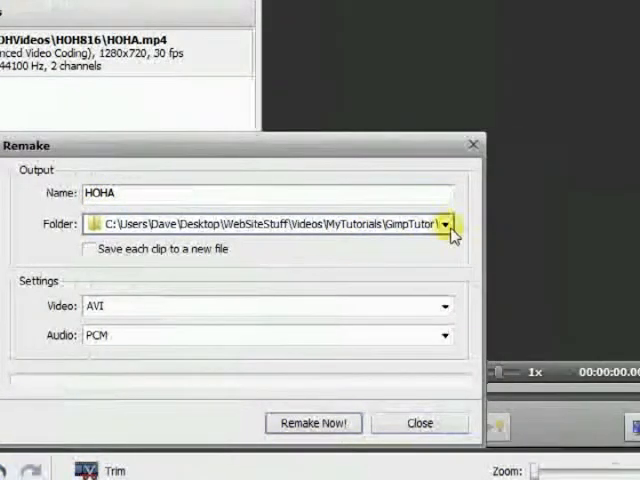
left_click(446, 224)
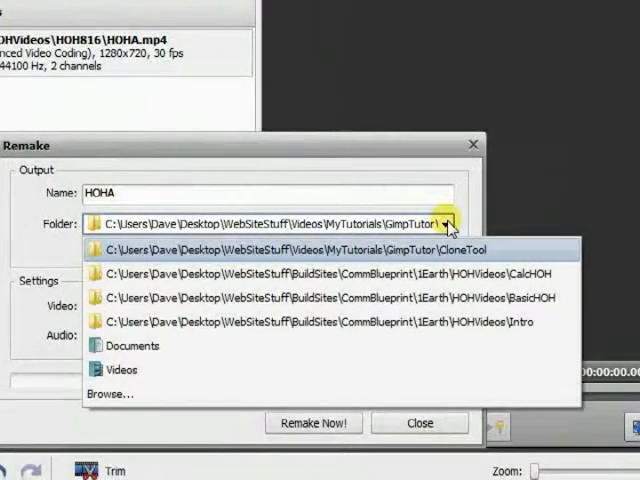
left_click(448, 224)
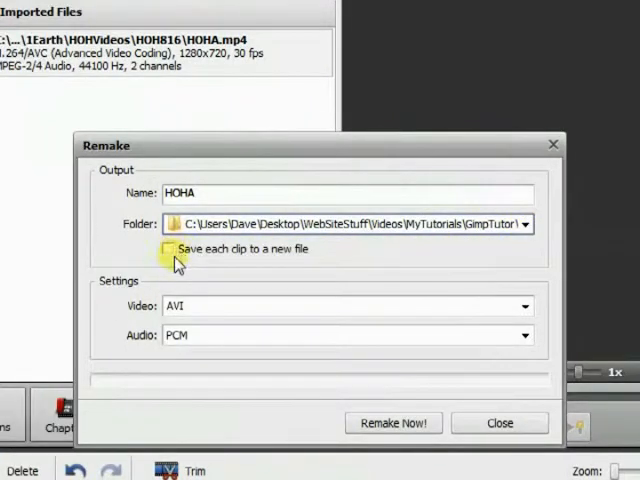
left_click(166, 248)
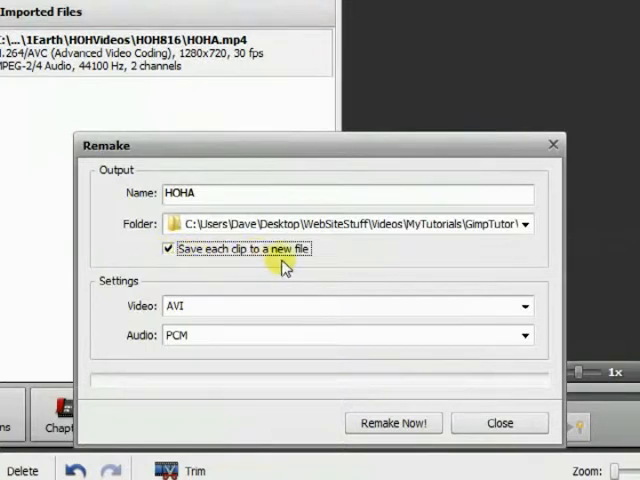
left_click(200, 196)
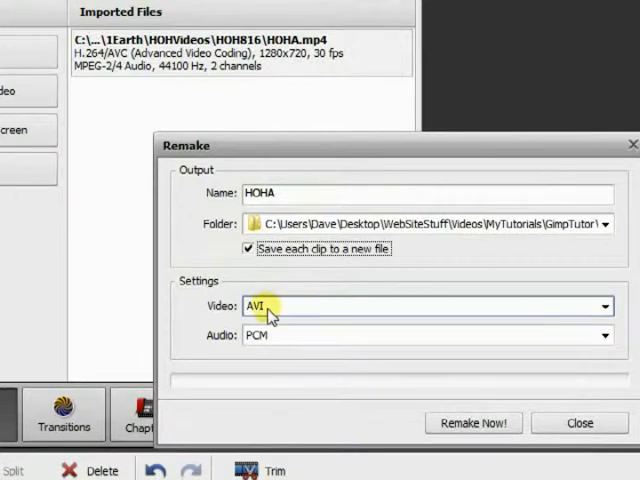
mouse_move(252, 336)
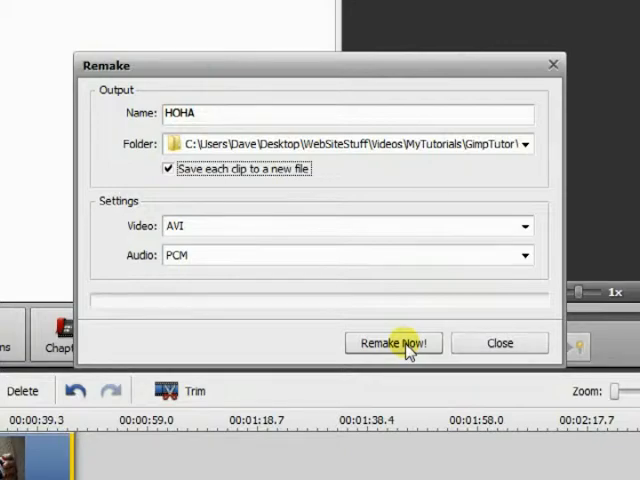
left_click(392, 344)
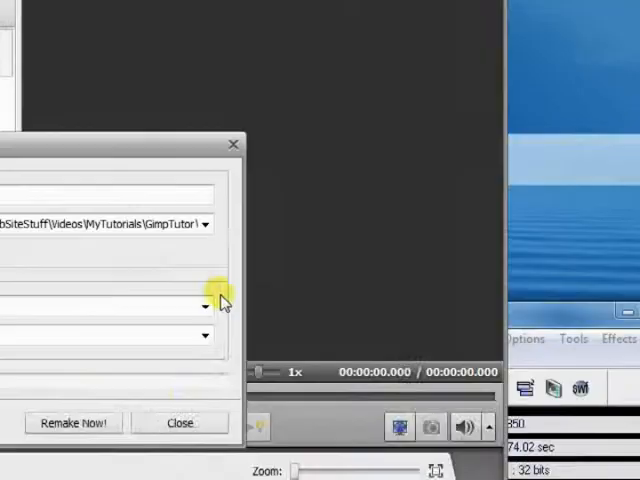